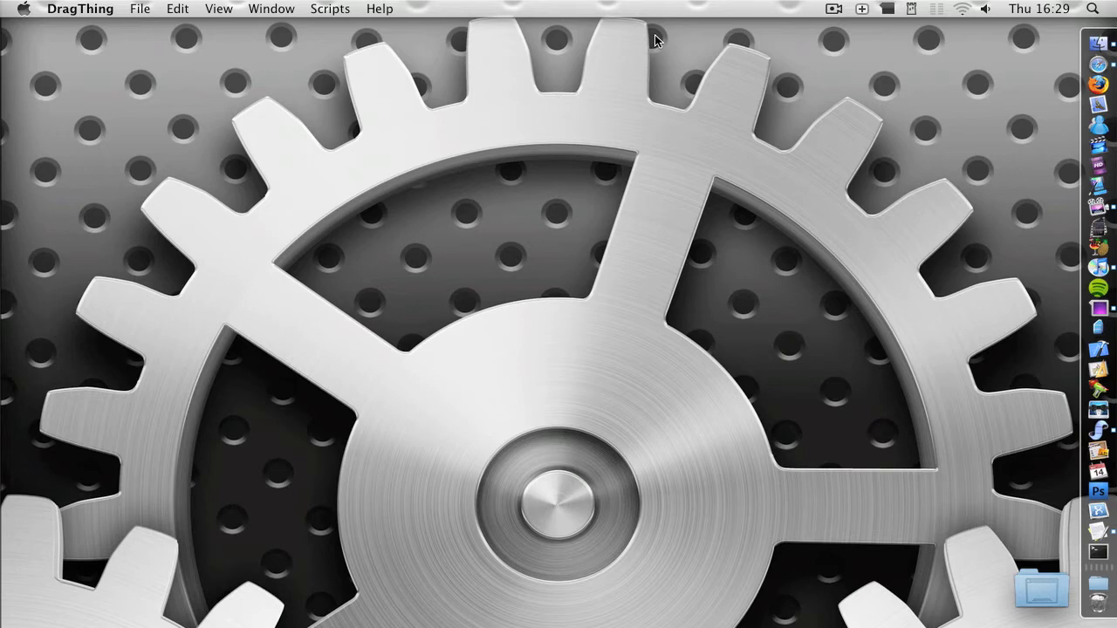
# - Launch Chicken of the VNC by searching 'chicken' in Spotlight
pyautogui.click(1092, 8)
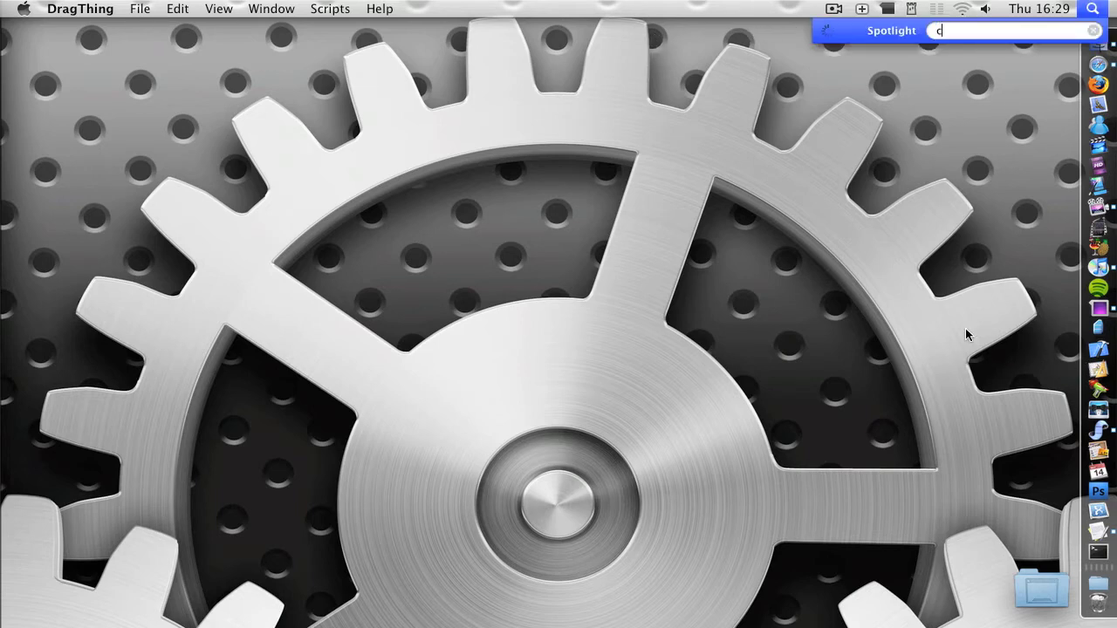
pyautogui.write('hicken')
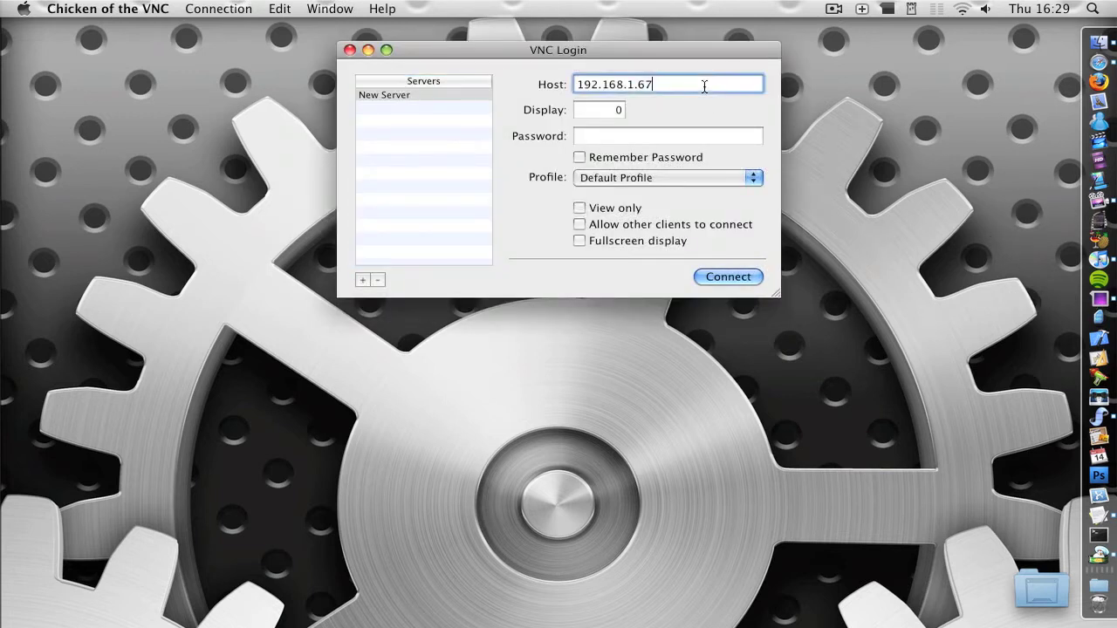
# - Connect Chicken of the VNC to host 192.168.1.65
pyautogui.click(728, 277)
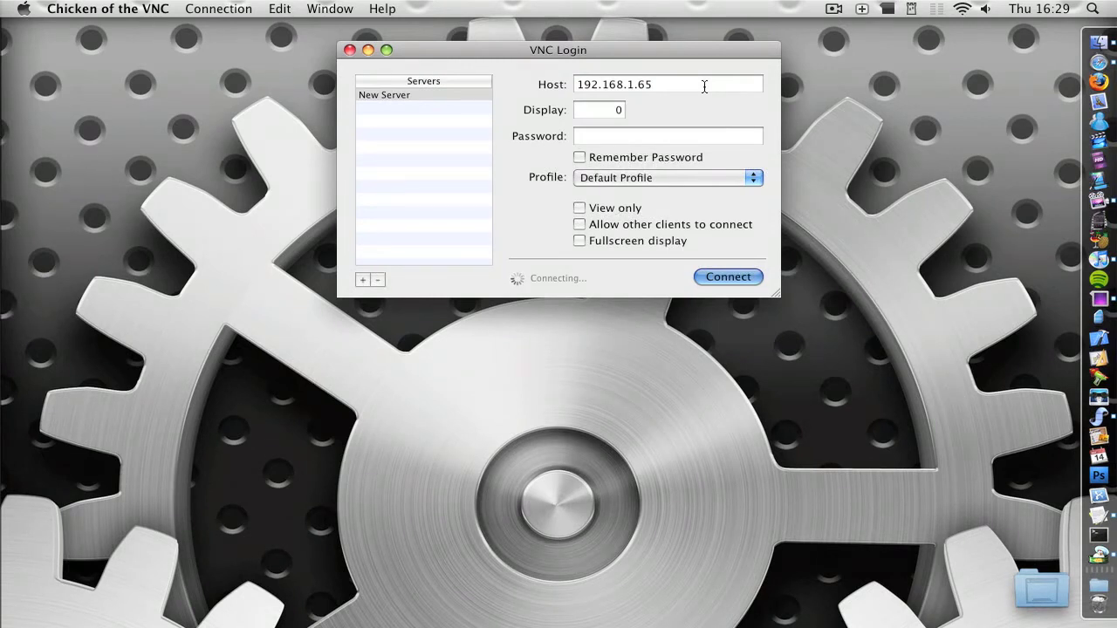
pyautogui.click(728, 277)
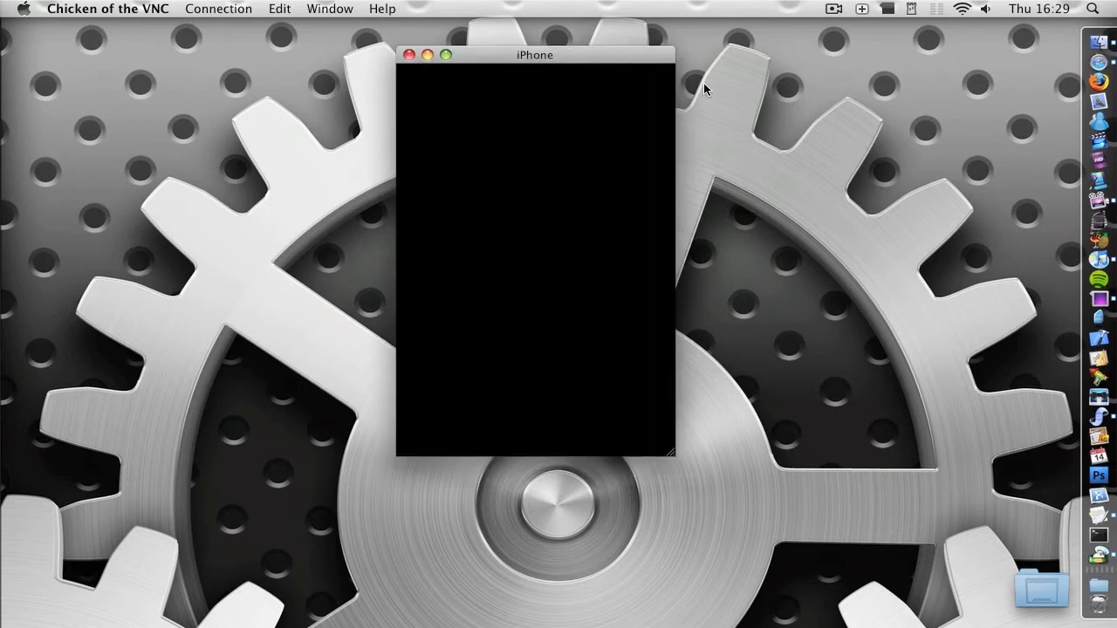
# - Shift the iPhone window left and open qTweeter's status update panel
pyautogui.moveTo(534, 54); pyautogui.dragTo(487, 54)
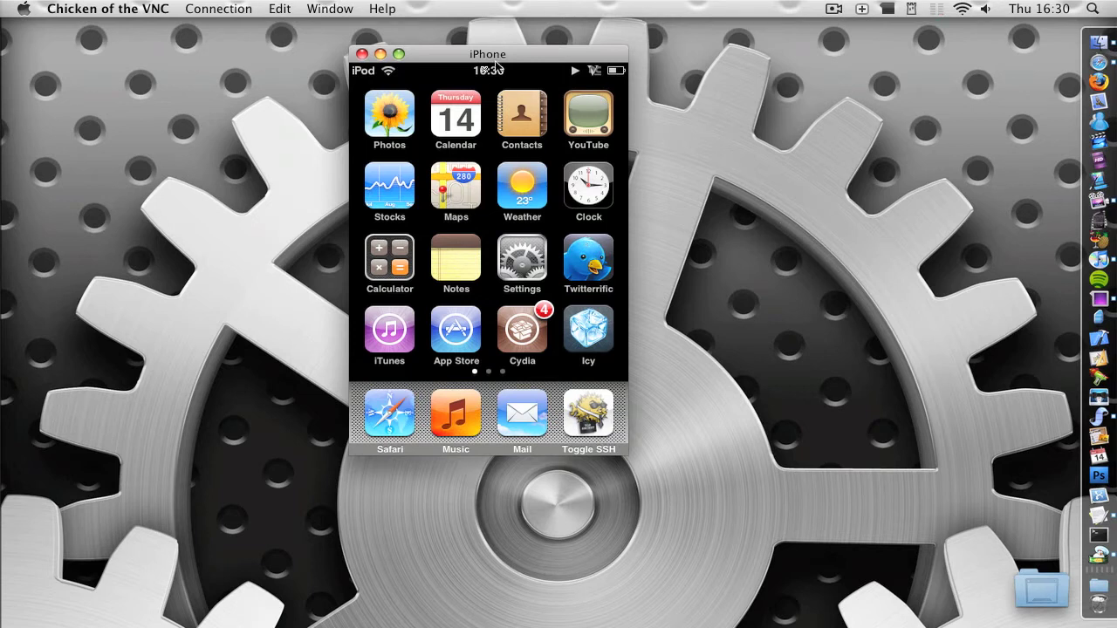
pyautogui.click(589, 262)
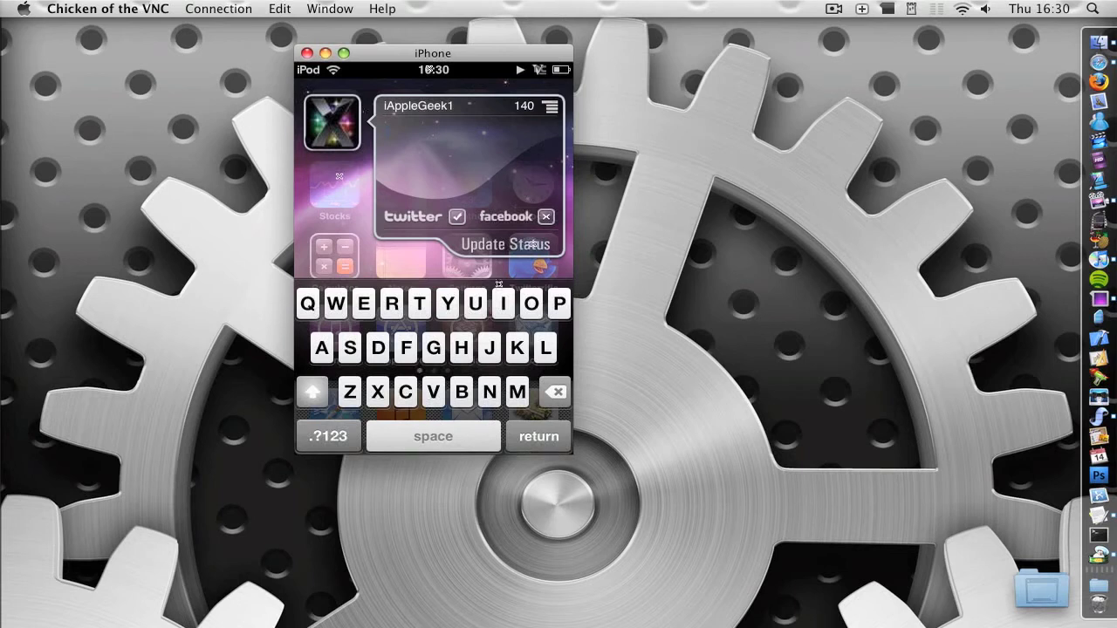
# - Type and post the status 'Filming video again' in qTweeter
pyautogui.write('Filming v')
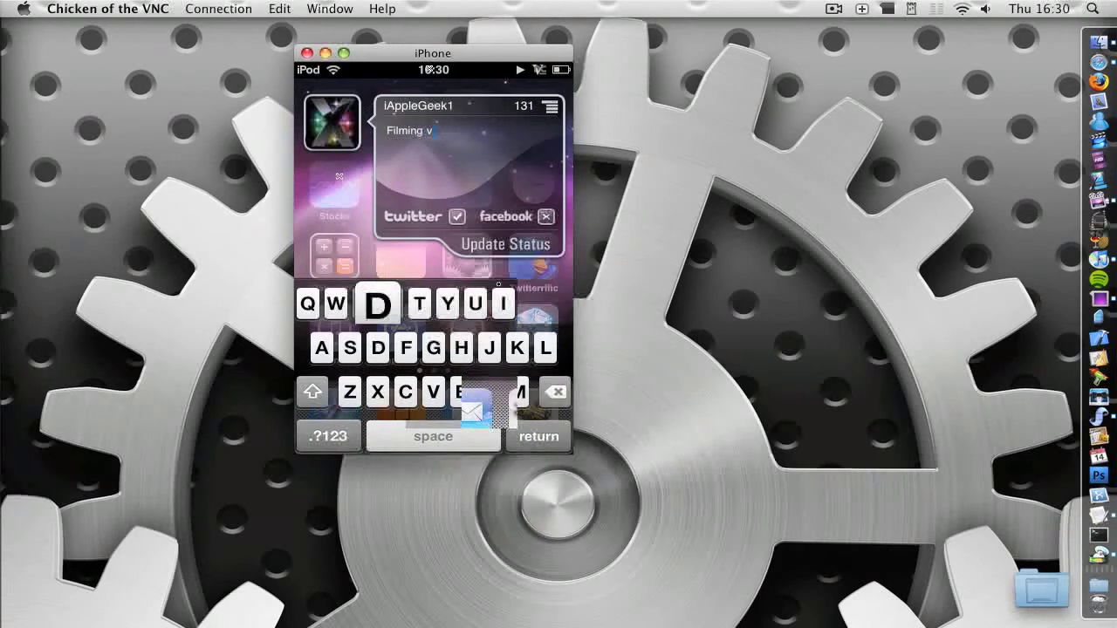
pyautogui.write('ideo again')
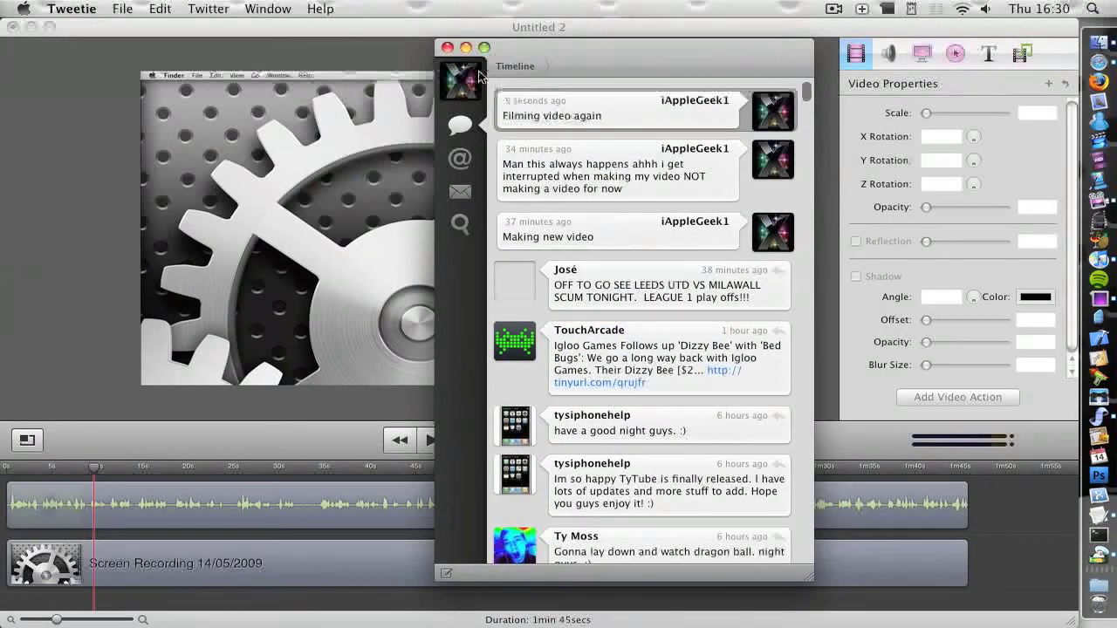
# - Switch to the Twitter client timeline to verify the new tweet
pyautogui.click(447, 47)
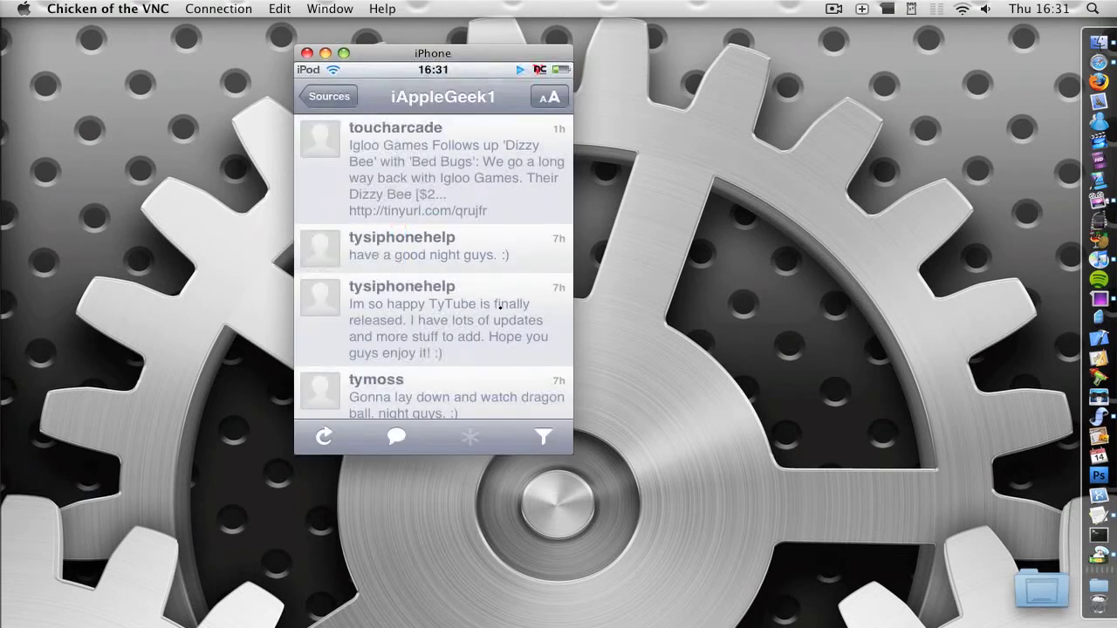
# - Open qTweeter Setup listing Facebook, Twitter and TwitPic options
pyautogui.click(323, 436)
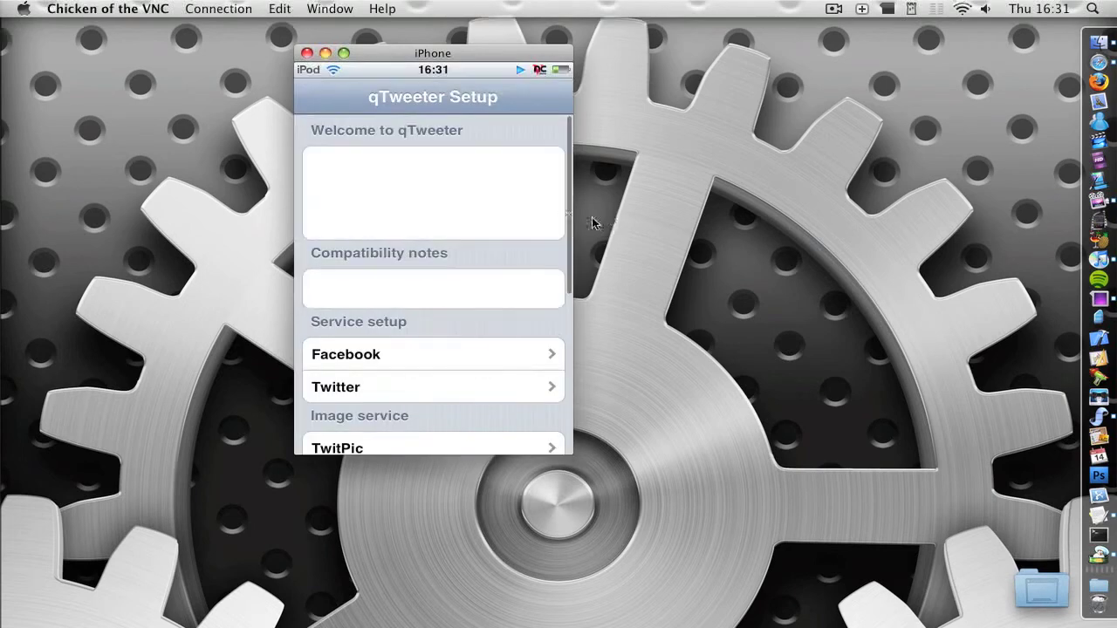
# - Scroll the setup list to the update sound choices showing Flyby
pyautogui.scroll(-3)
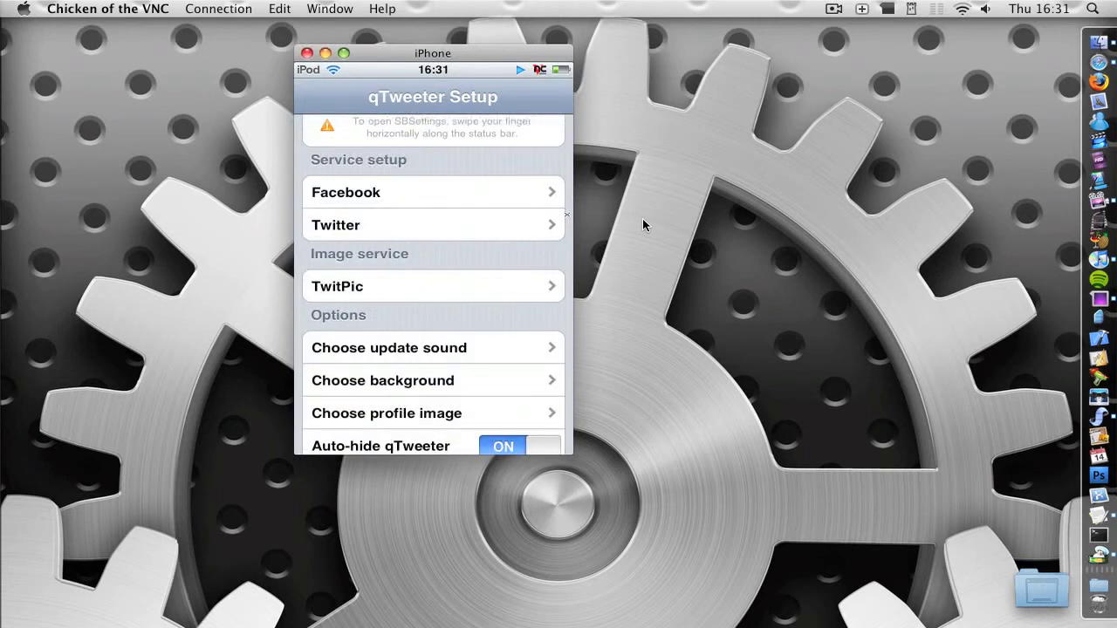
pyautogui.scroll(-3)
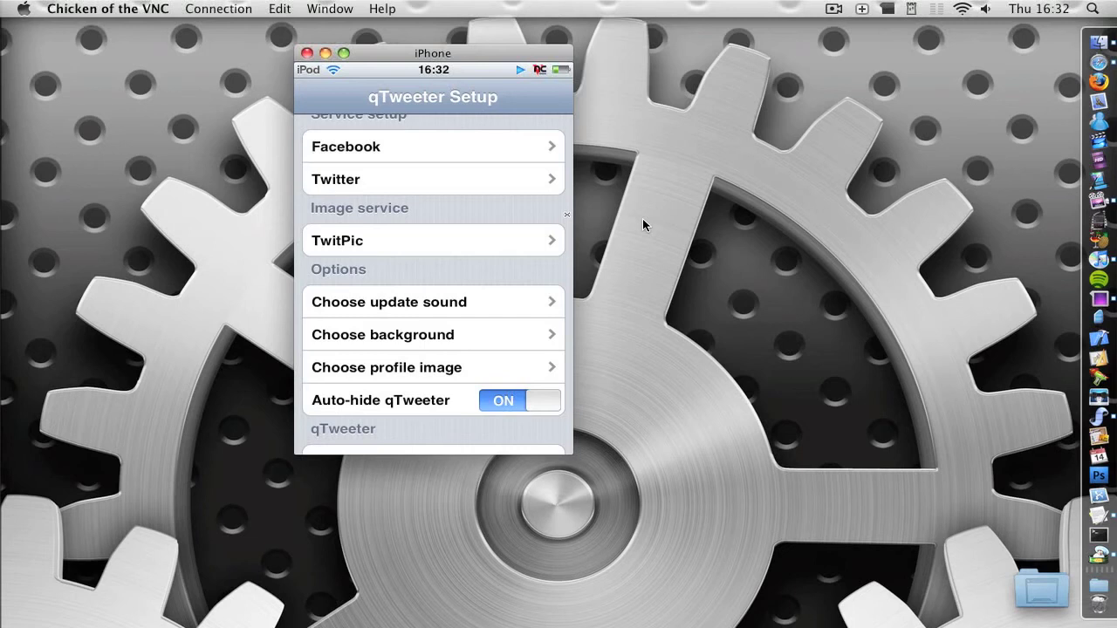
pyautogui.scroll(-3)
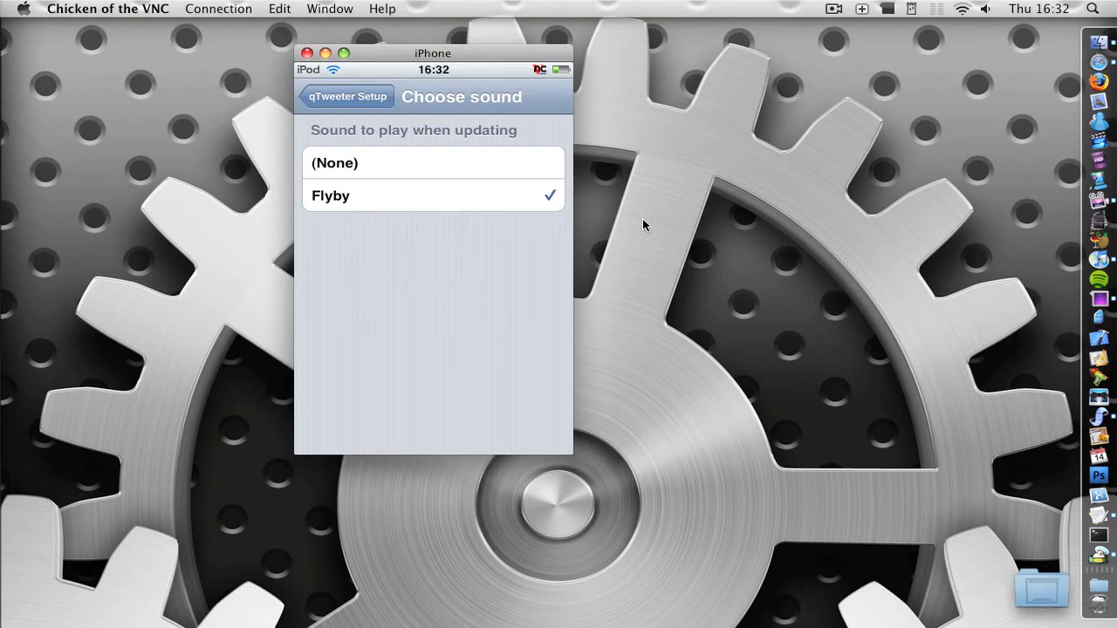
# - Scroll through the background image choices, then return to qTweeter Setup
pyautogui.click(345, 96)
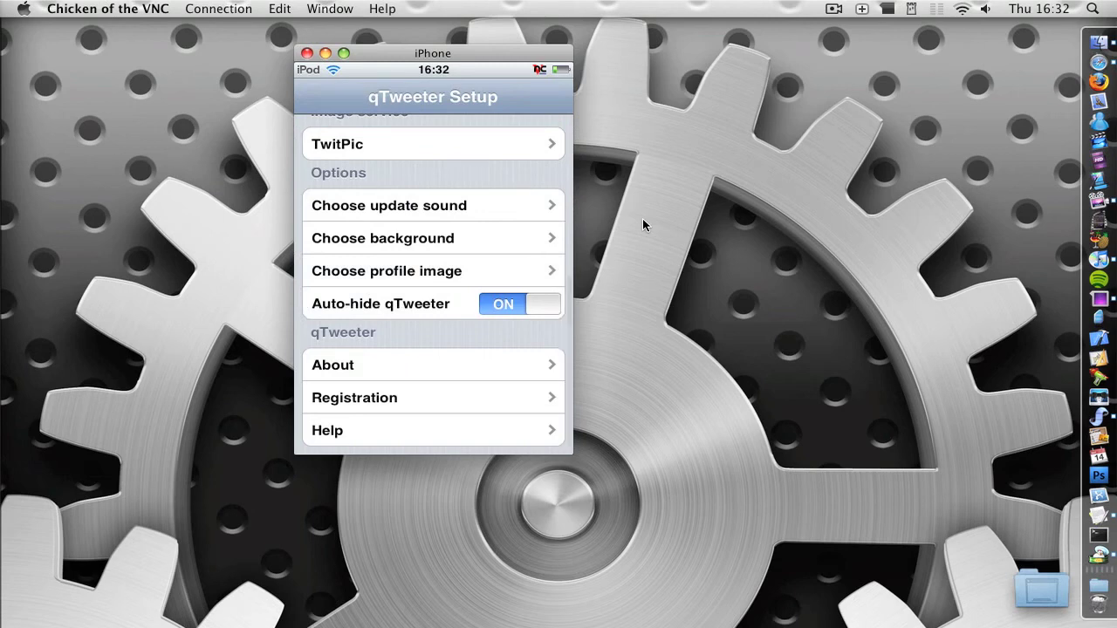
pyautogui.click(433, 270)
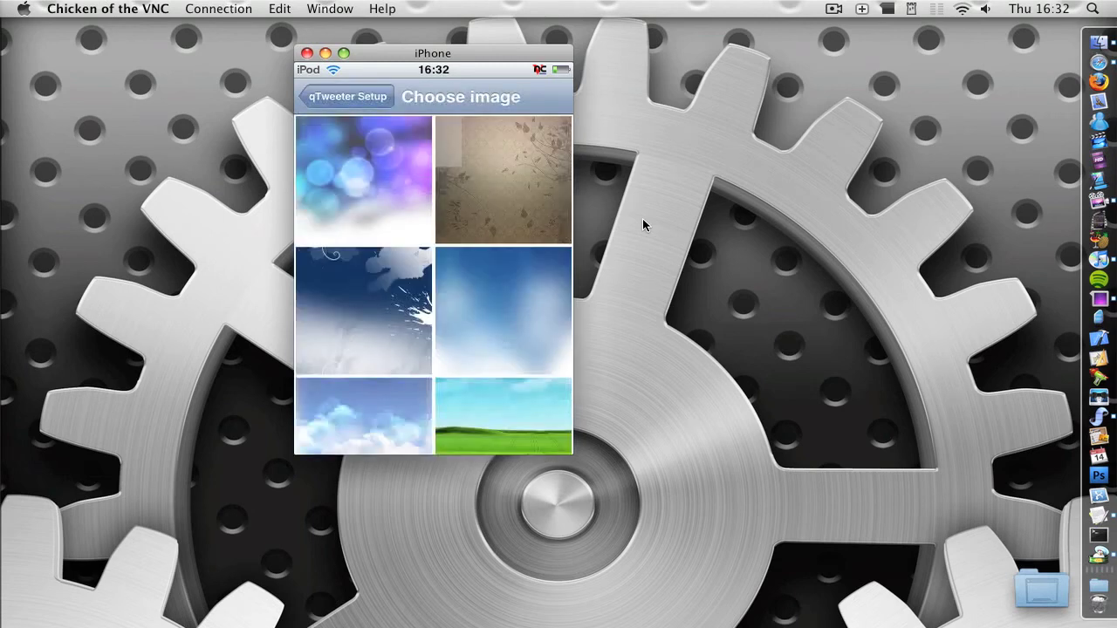
pyautogui.scroll(-3)
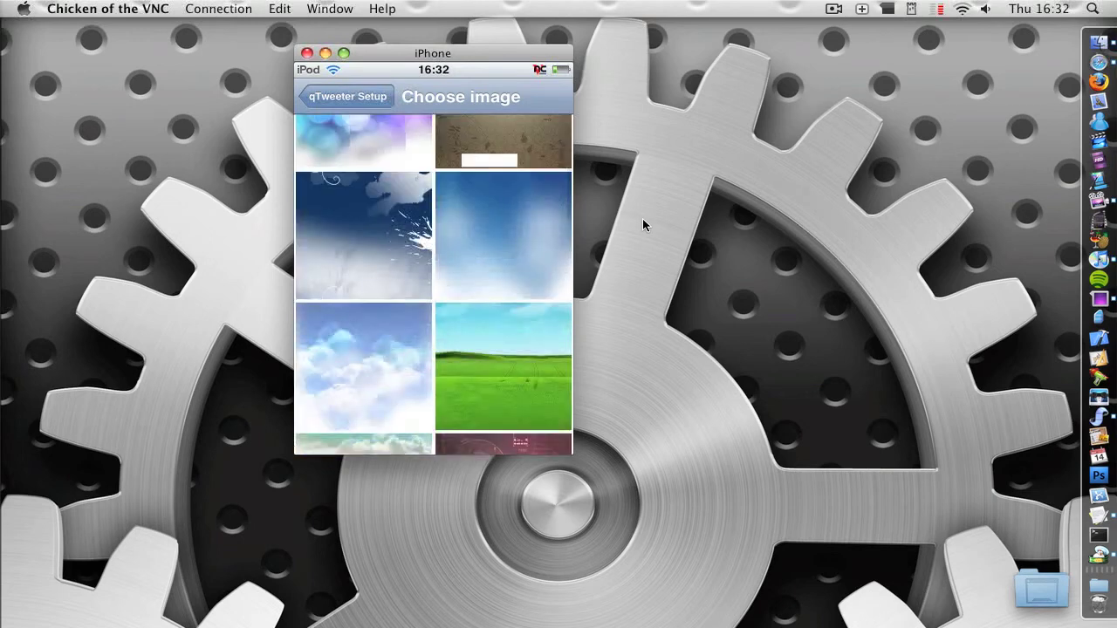
pyautogui.click(343, 96)
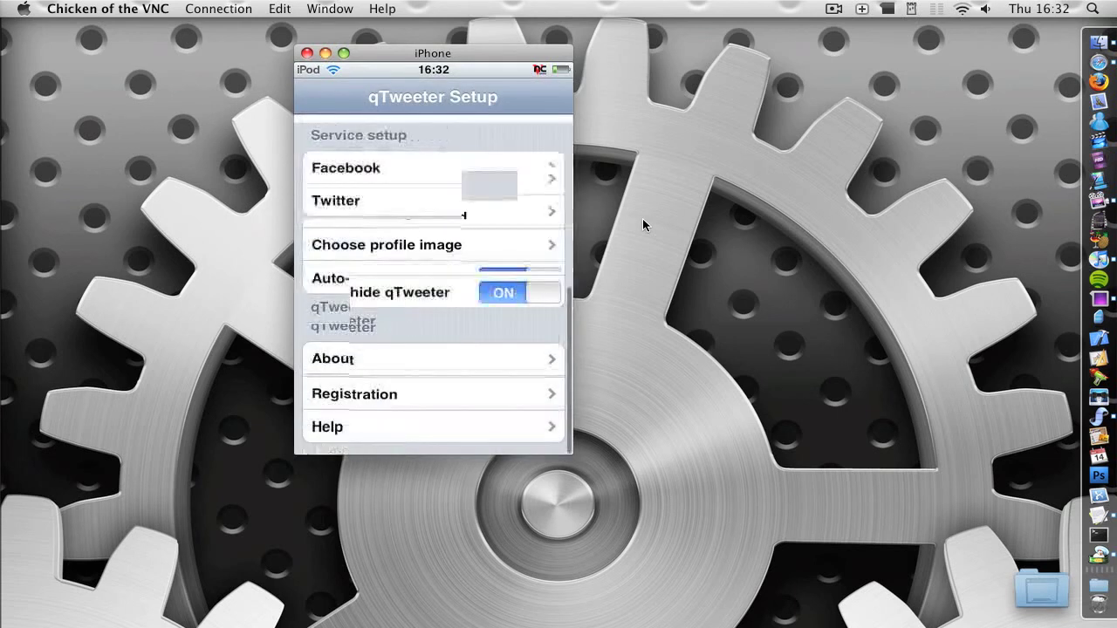
# - Open Registration to see 7 trial updates remaining
pyautogui.click(433, 394)
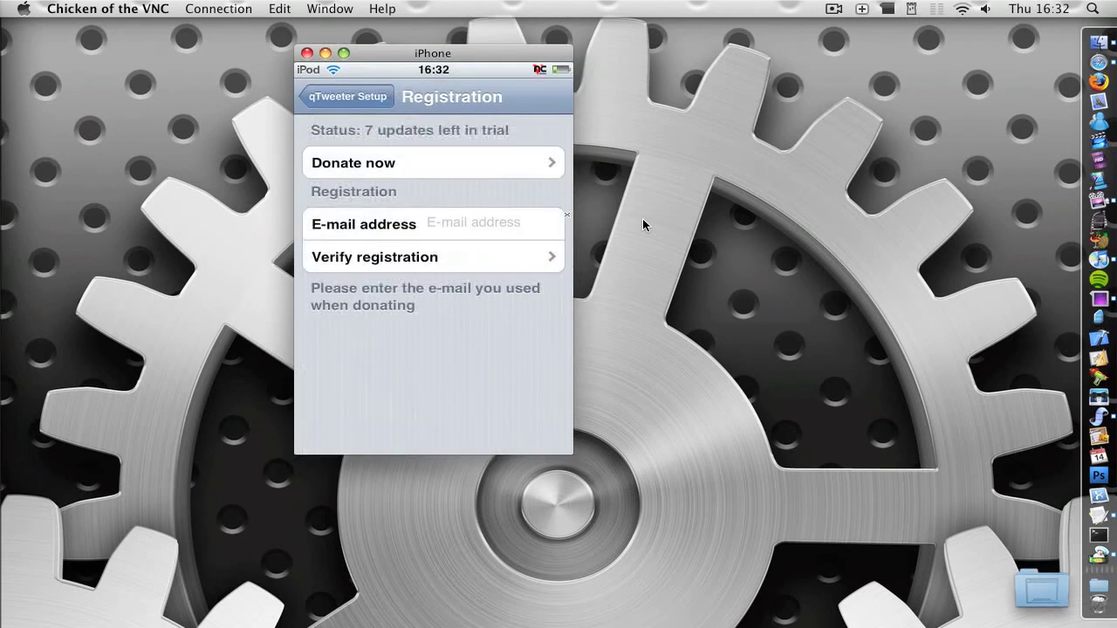